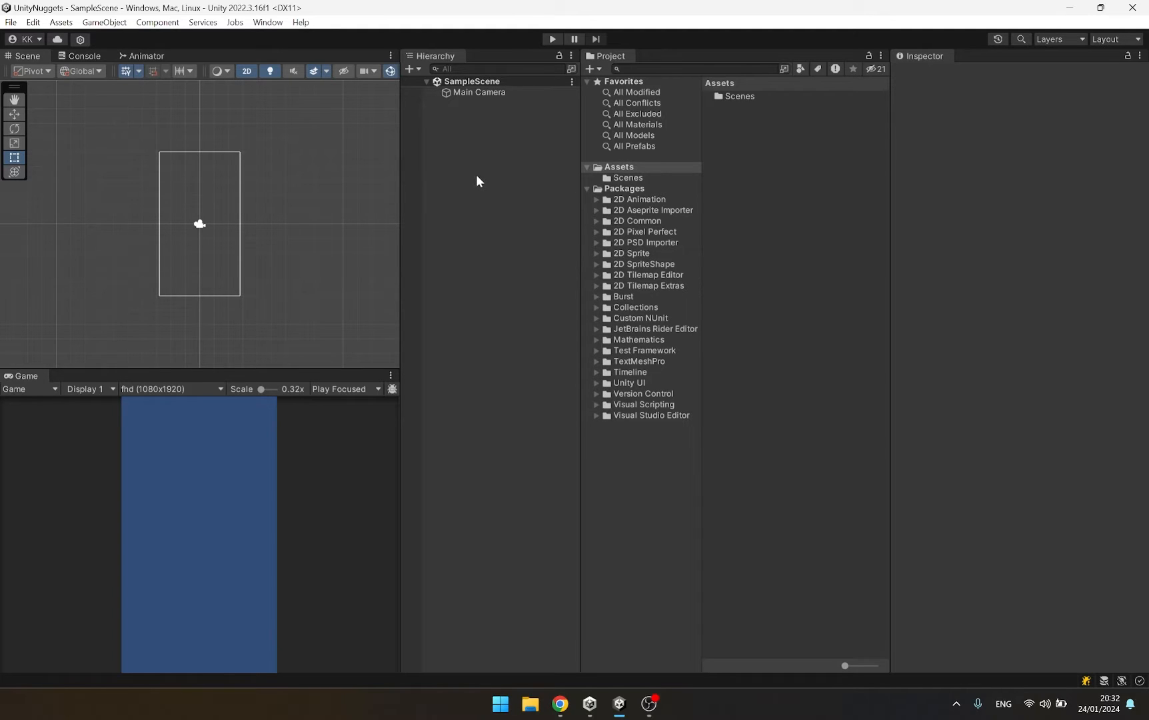
# Add a Triangle sprite to the scene, then create and open a RotateObject C# script
pyautogui.rightClick(480, 182)
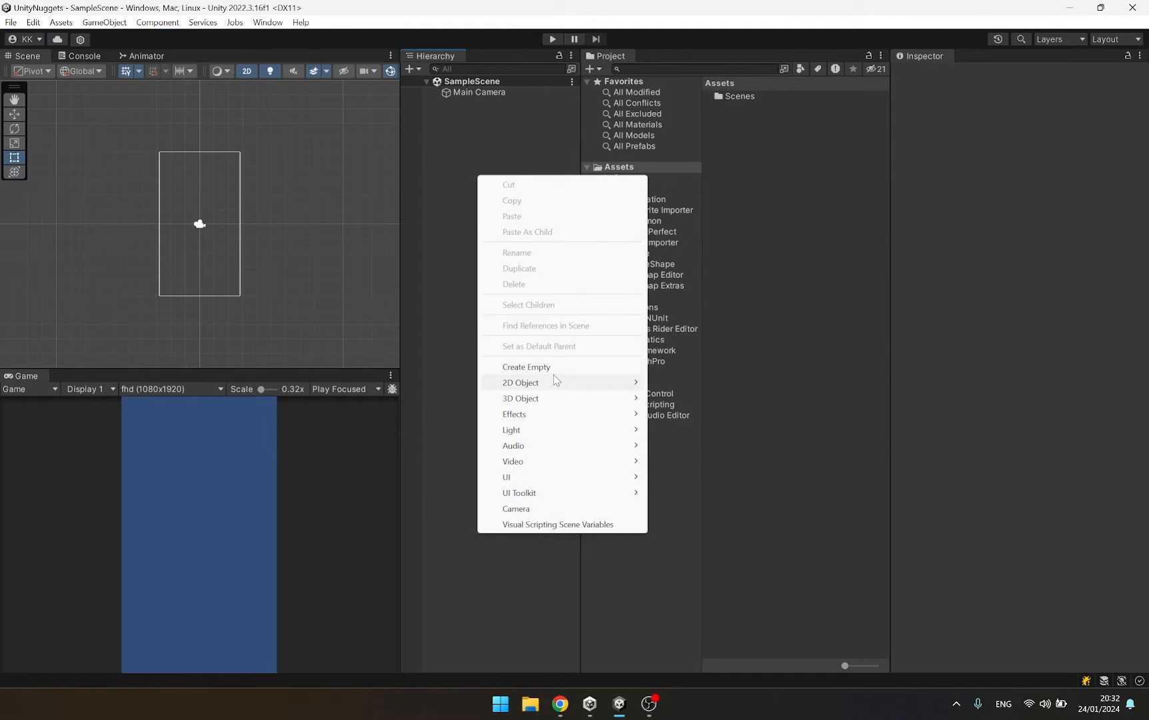
pyautogui.moveTo(521, 382)
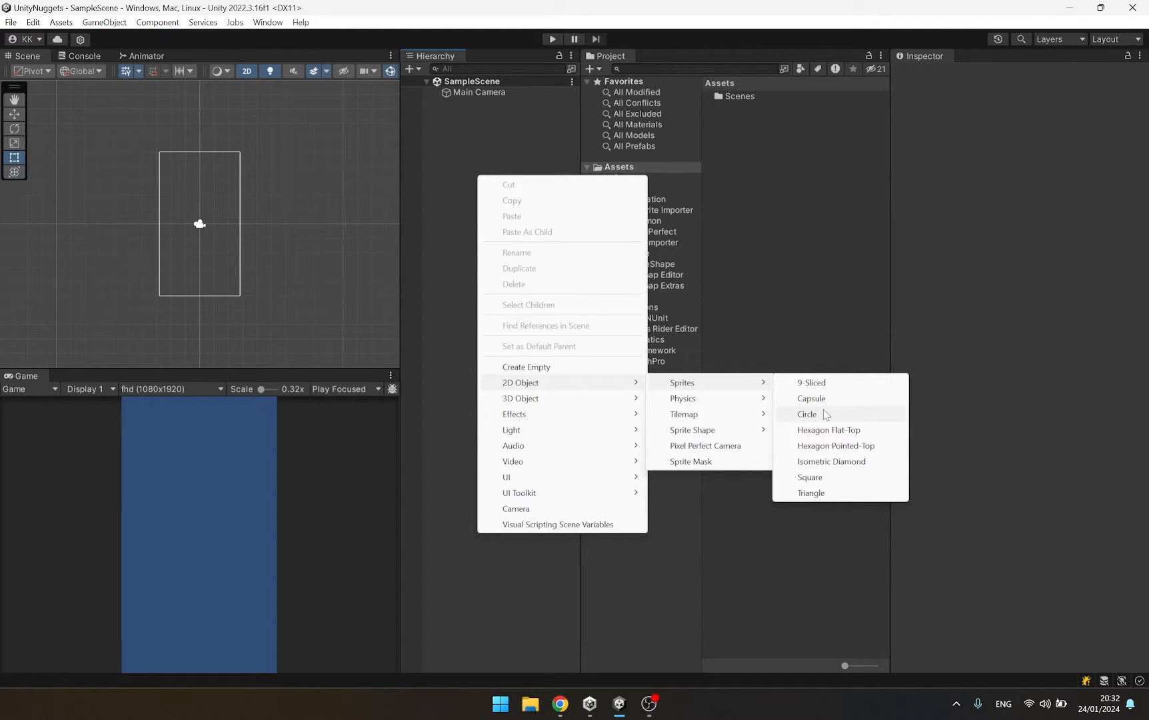
pyautogui.click(811, 493)
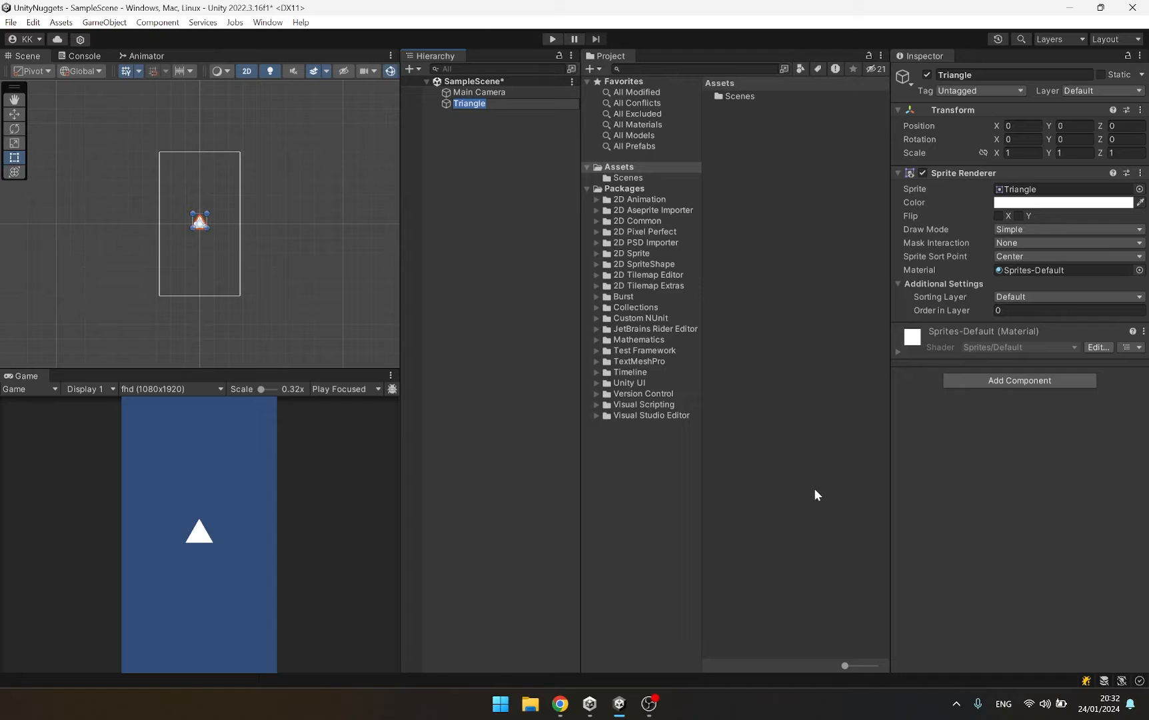
pyautogui.click(469, 103)
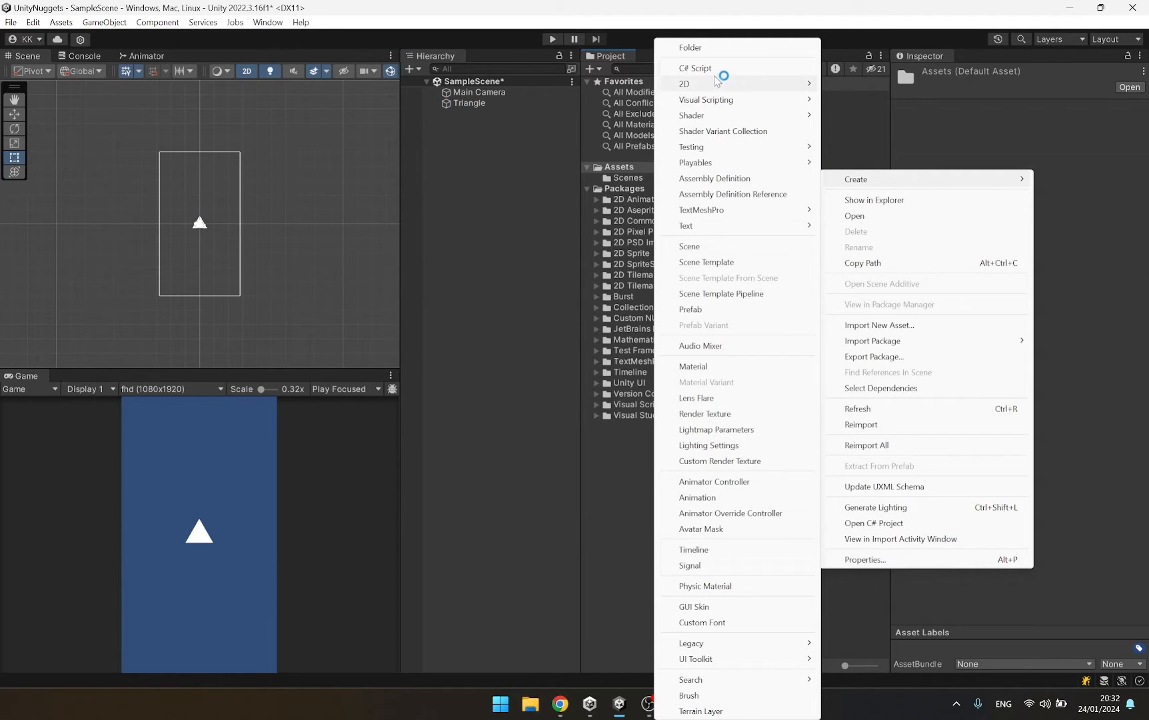
pyautogui.click(694, 68)
pyautogui.write('RotateObject')
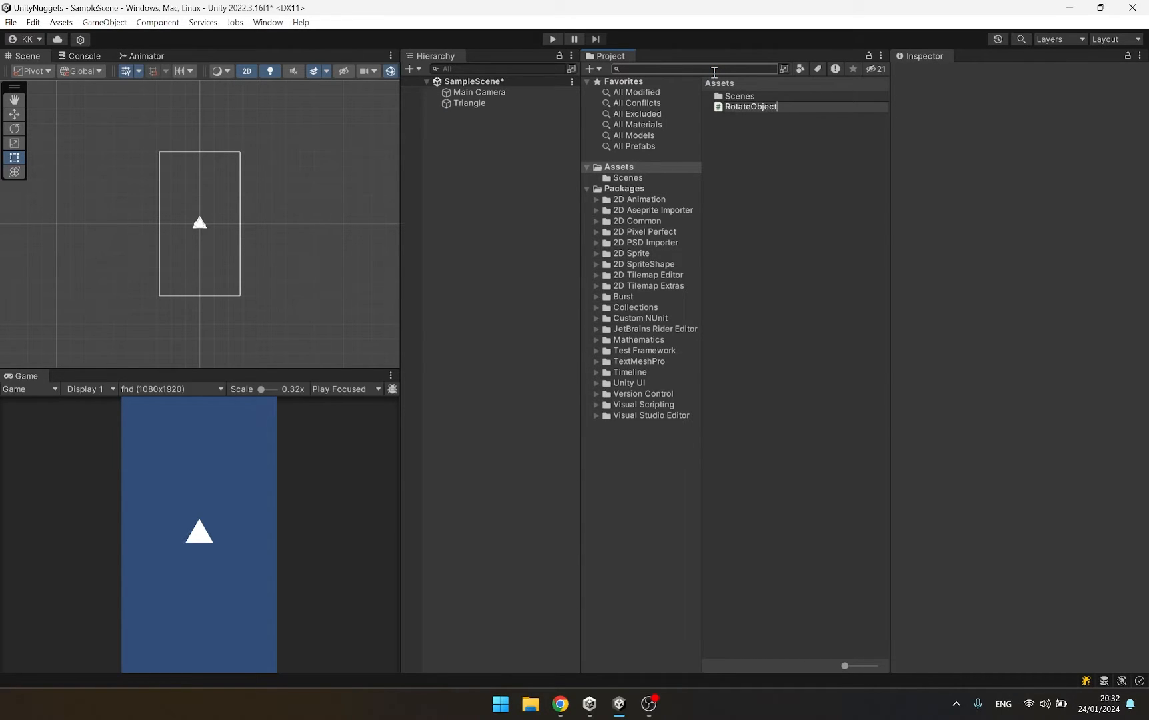
pyautogui.doubleClick(750, 106)
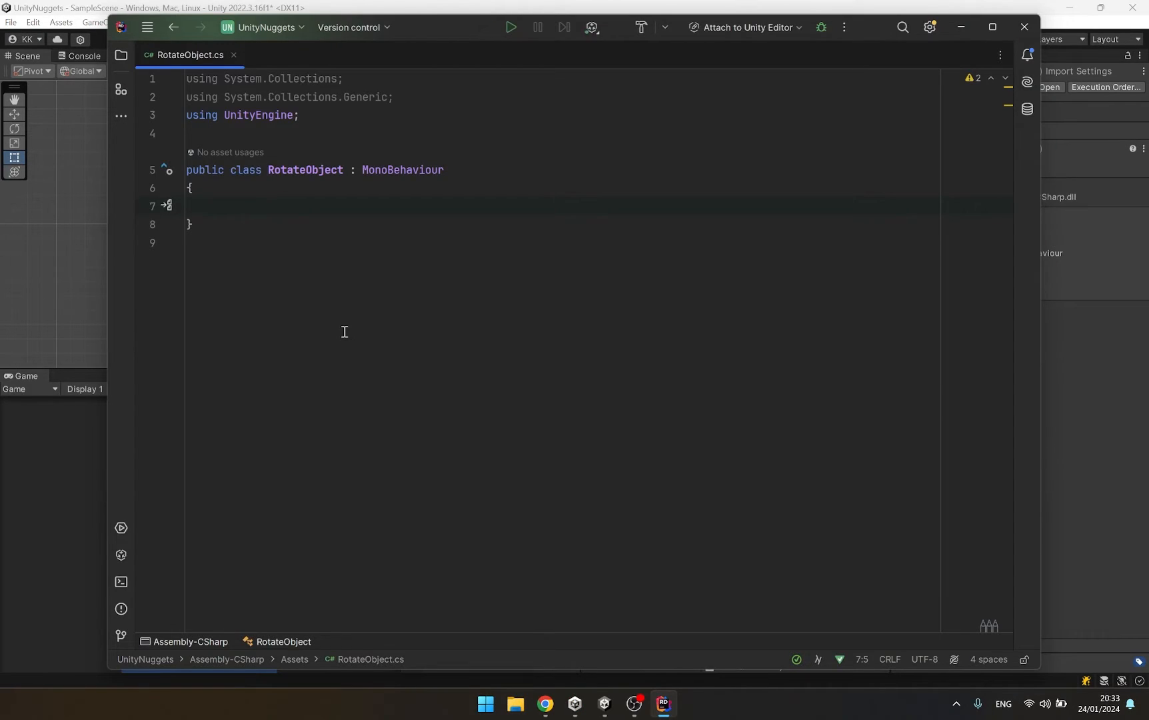
# Type 'public float rotationSpeed =' inside the RotateObject class body
pyautogui.write('p')
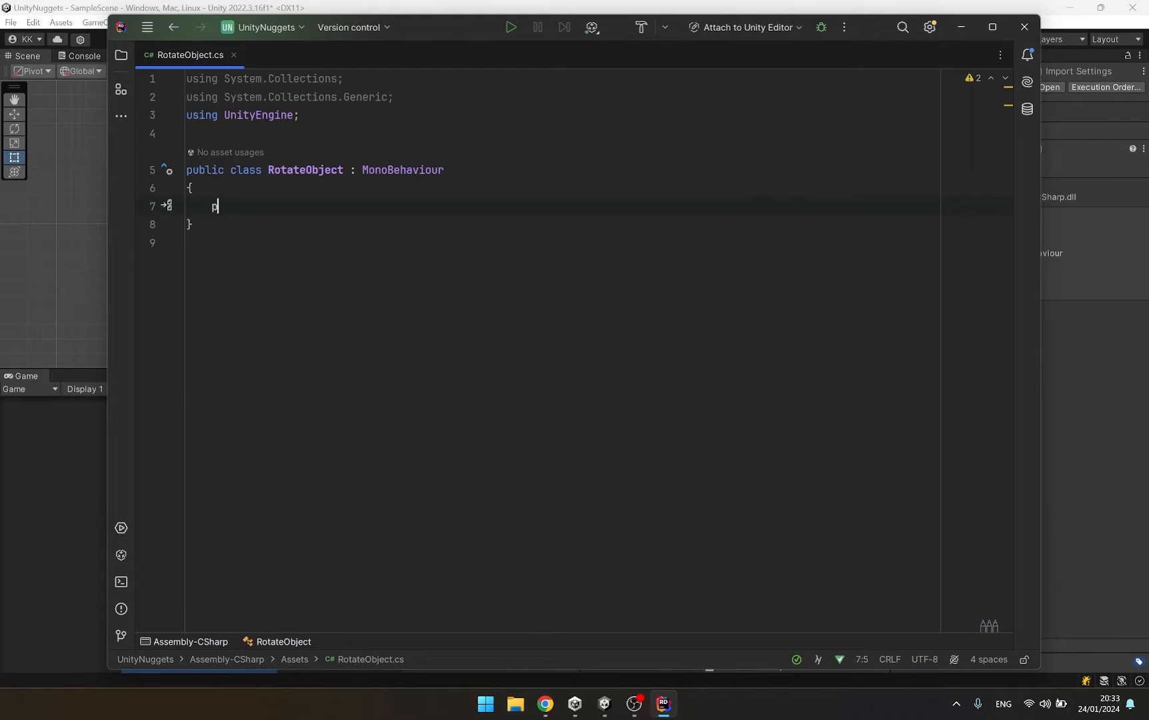
pyautogui.write('ublic float ro')
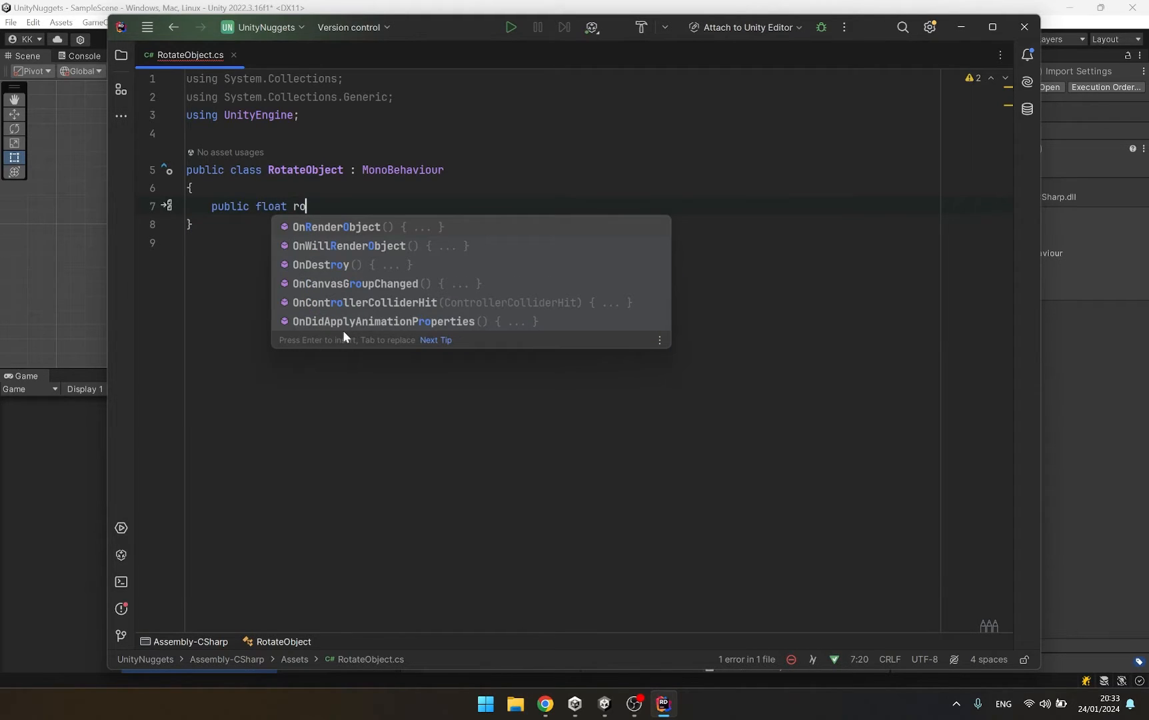
pyautogui.write('tationS')
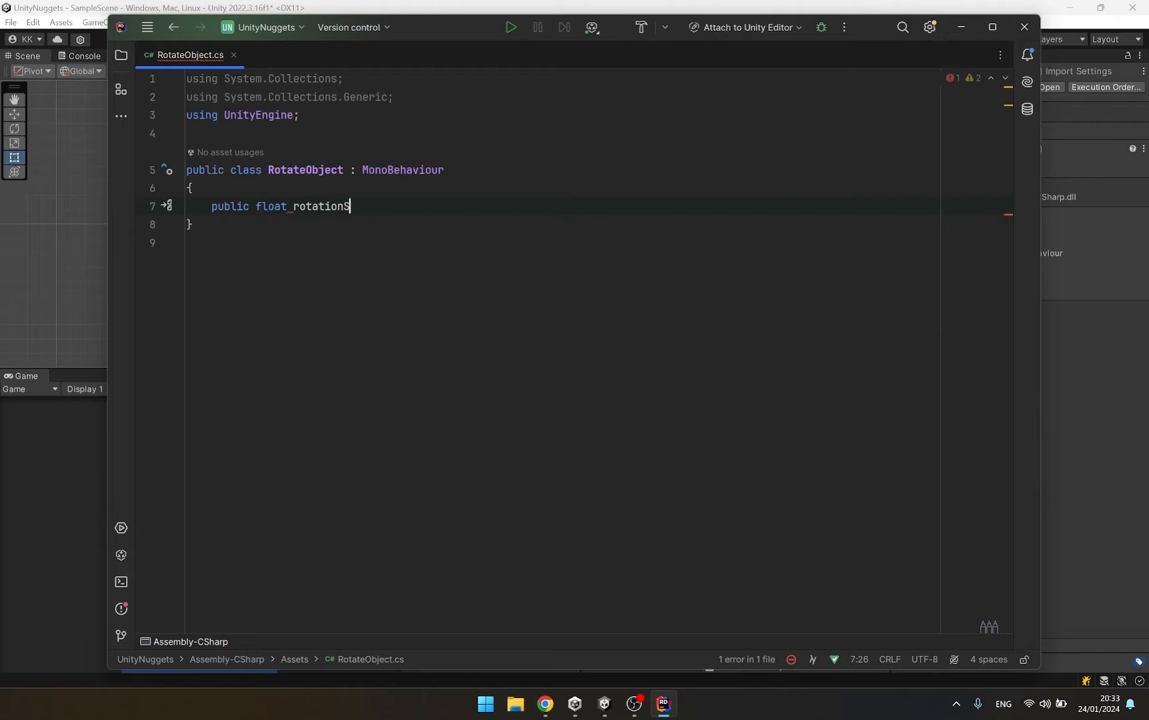
pyautogui.write('peed')
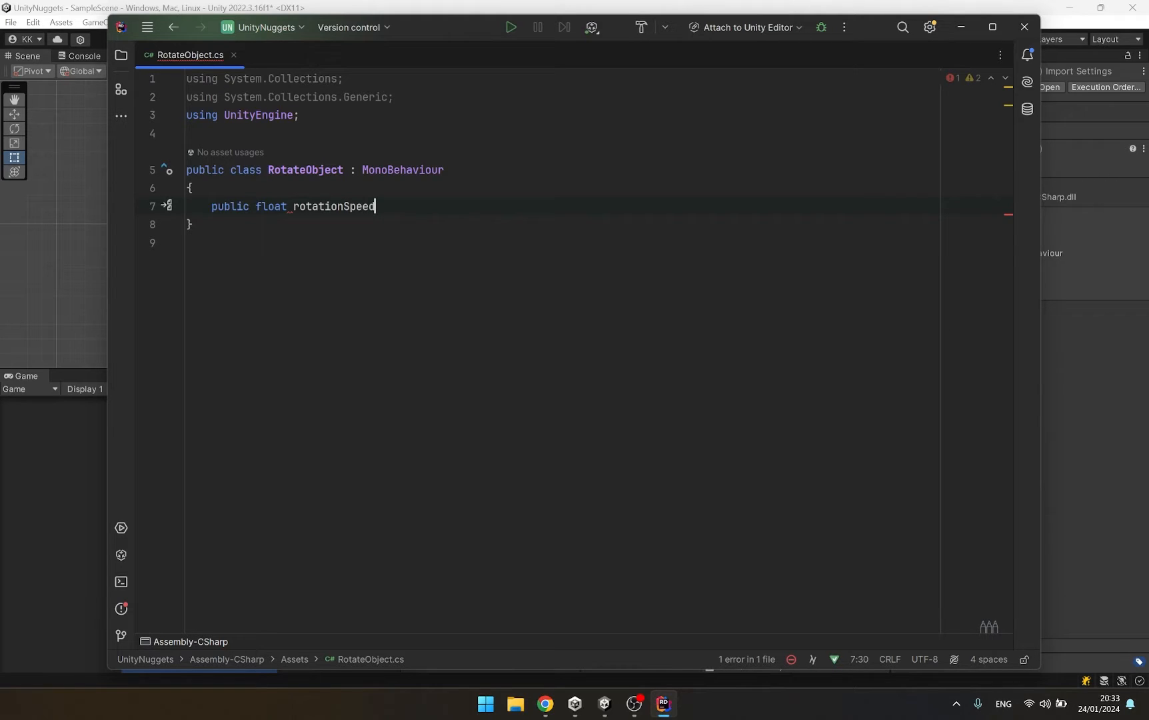
pyautogui.write('=')
pyautogui.write('transform.Rotate();')
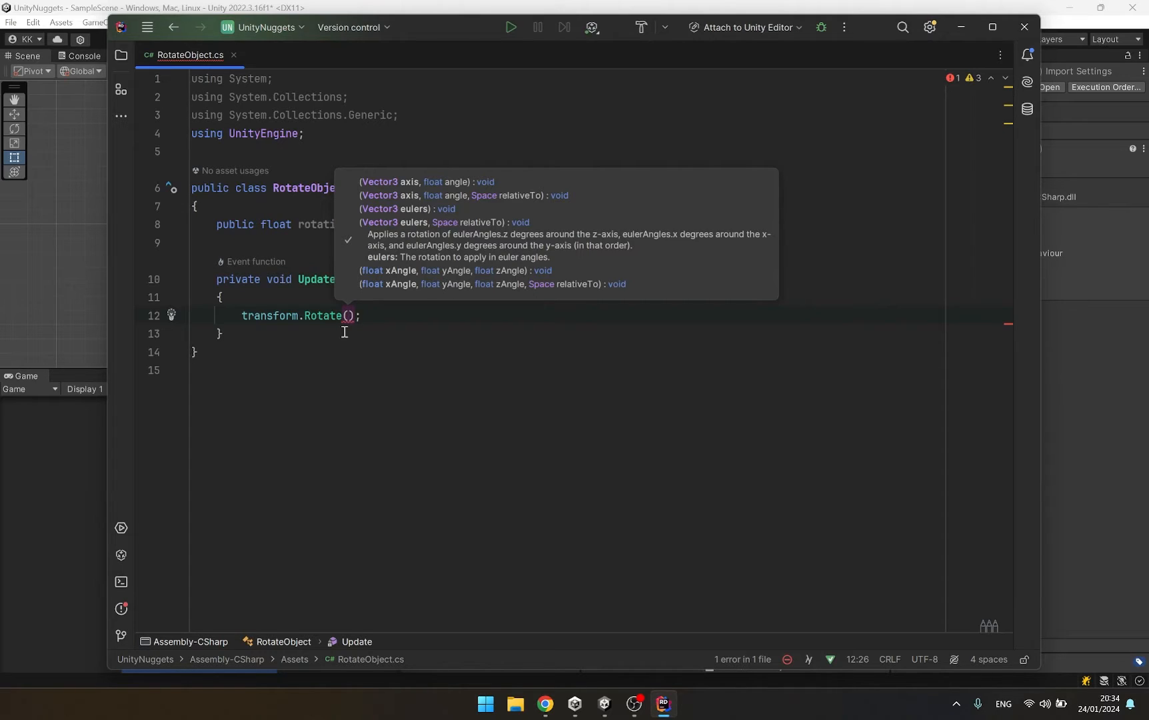
# Set rotationSpeed to 50f and rotate by Vector3.forward * rotationSpeed * Time.deltaTime in Update
pyautogui.write('Vector3.forward*Spe')
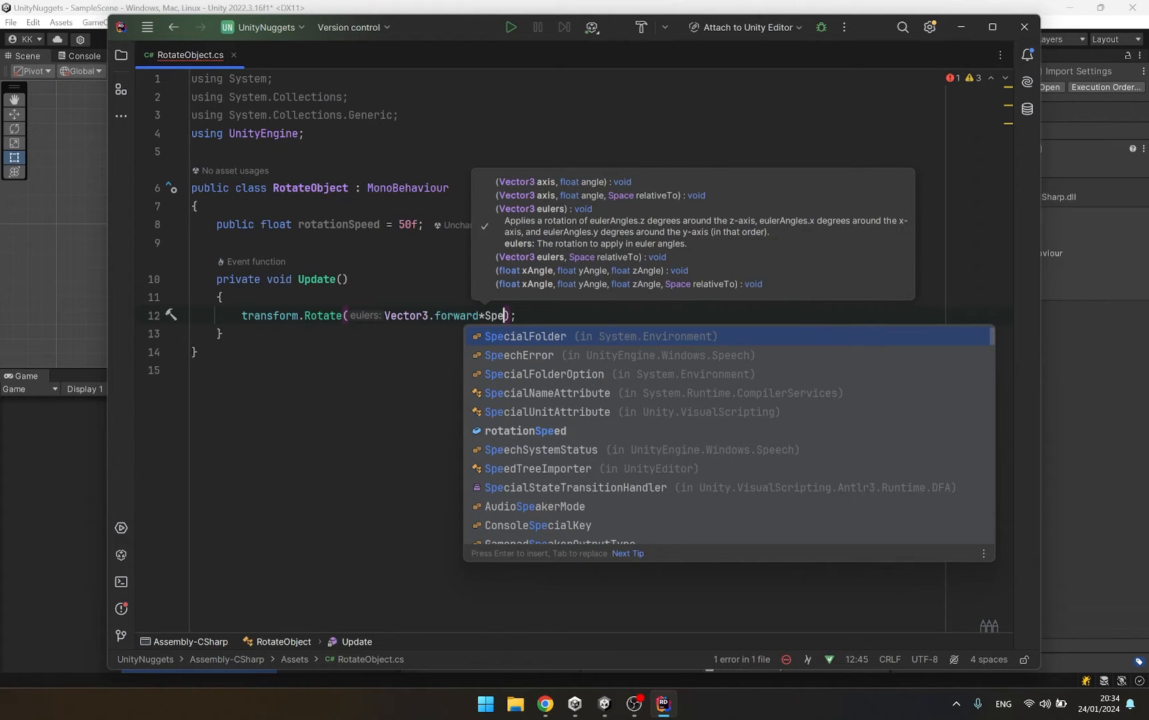
pyautogui.write('rotation')
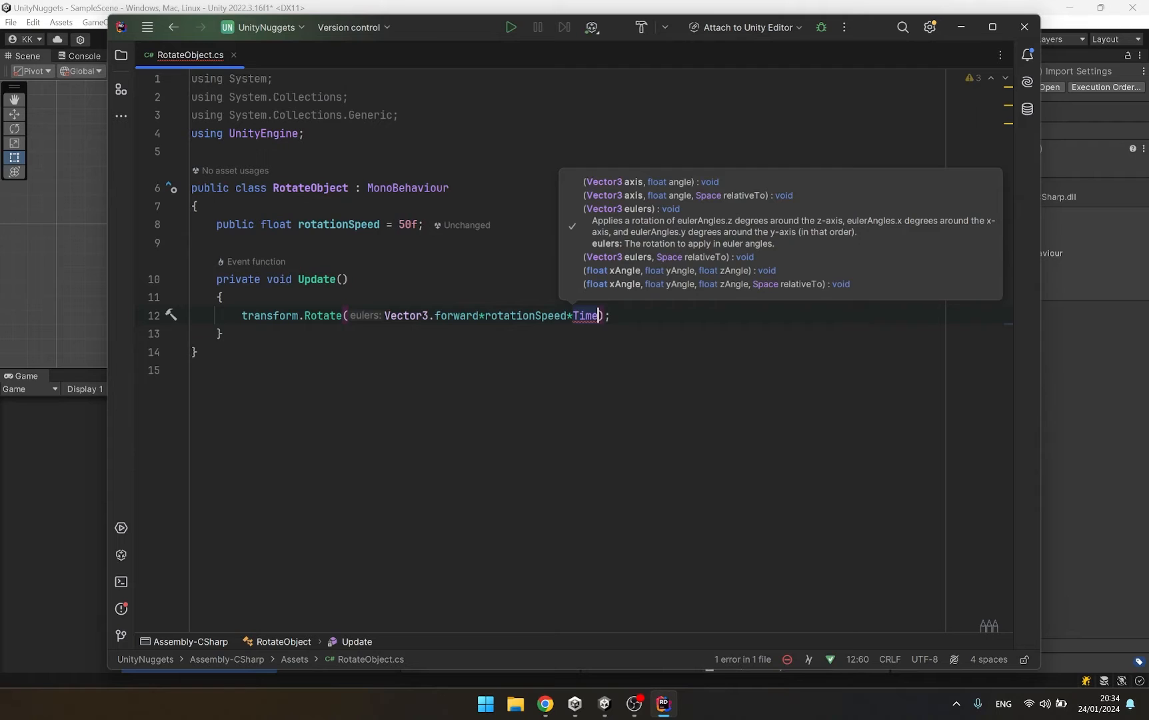
pyautogui.write('.deltaTime')
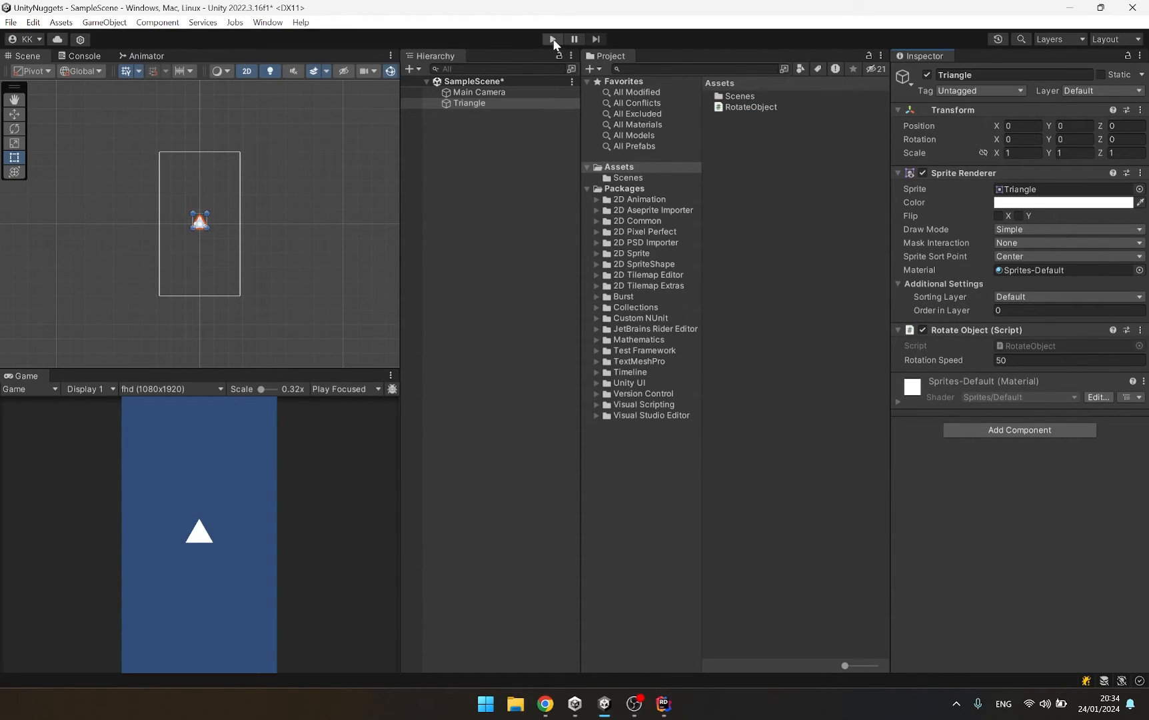
# Play the scene to test the Triangle rotating at Rotation Speed 50
pyautogui.click(551, 39)
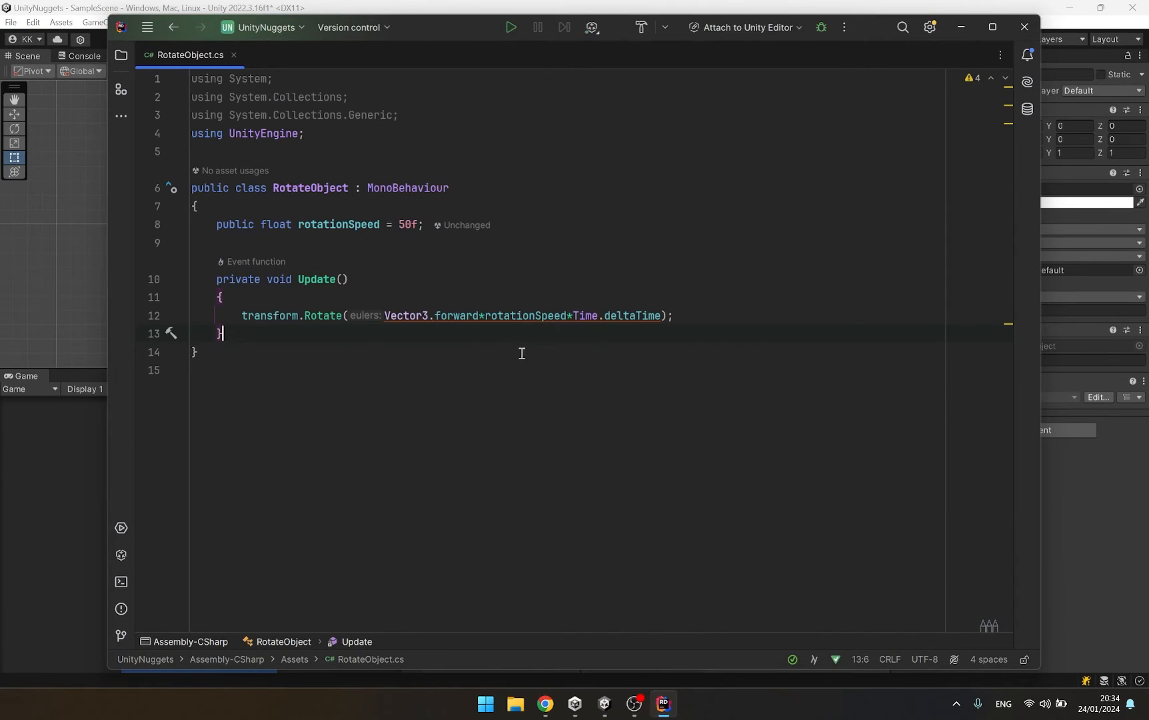
pyautogui.moveTo(459, 320)
pyautogui.write('up')
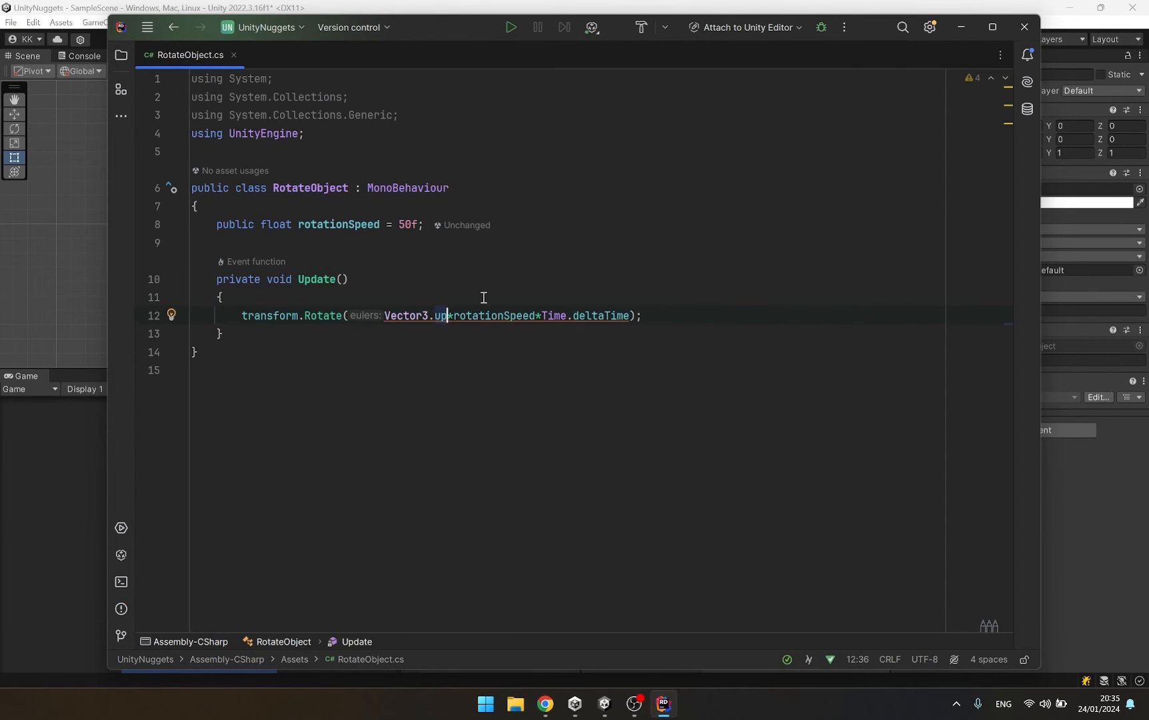
pyautogui.moveTo(440, 315)
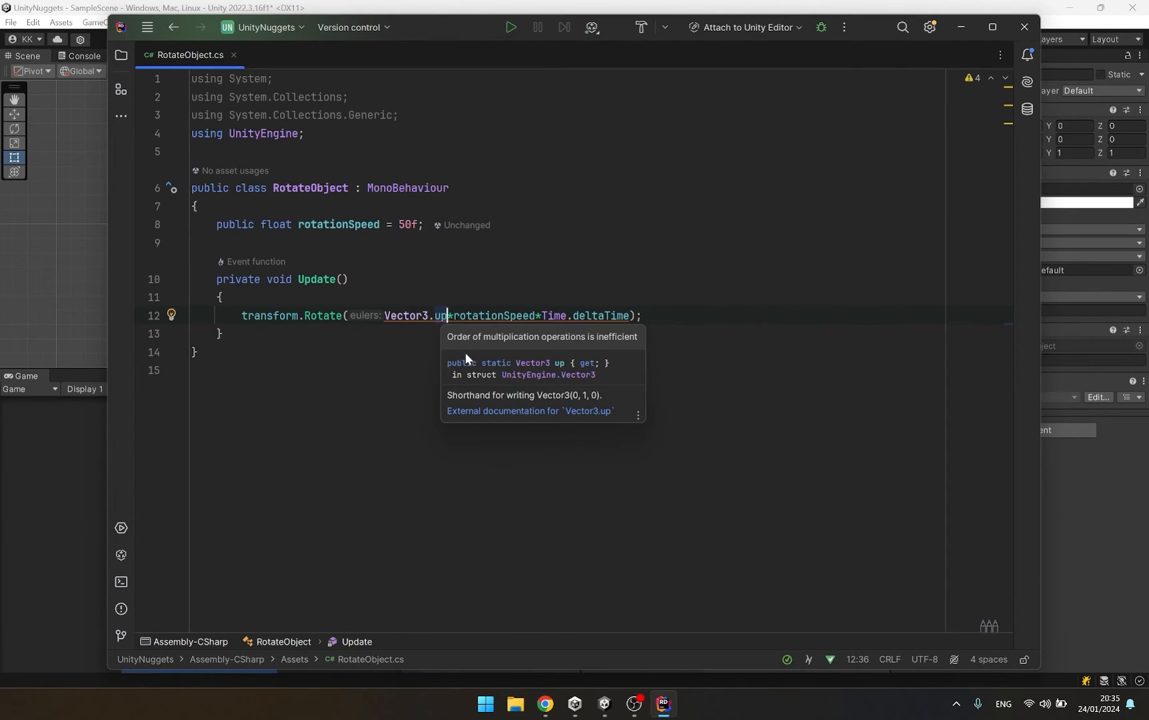
pyautogui.moveTo(583, 403)
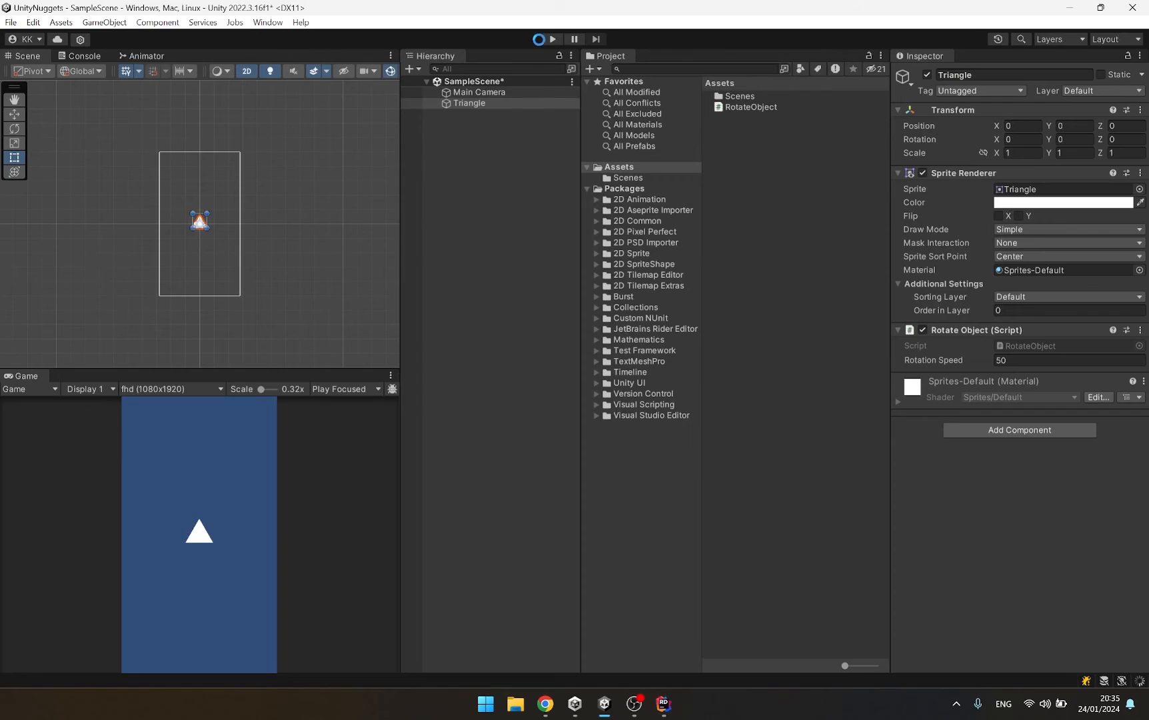
# Enter play mode again to test the Y-axis rotation with the recompiled script
pyautogui.click(552, 39)
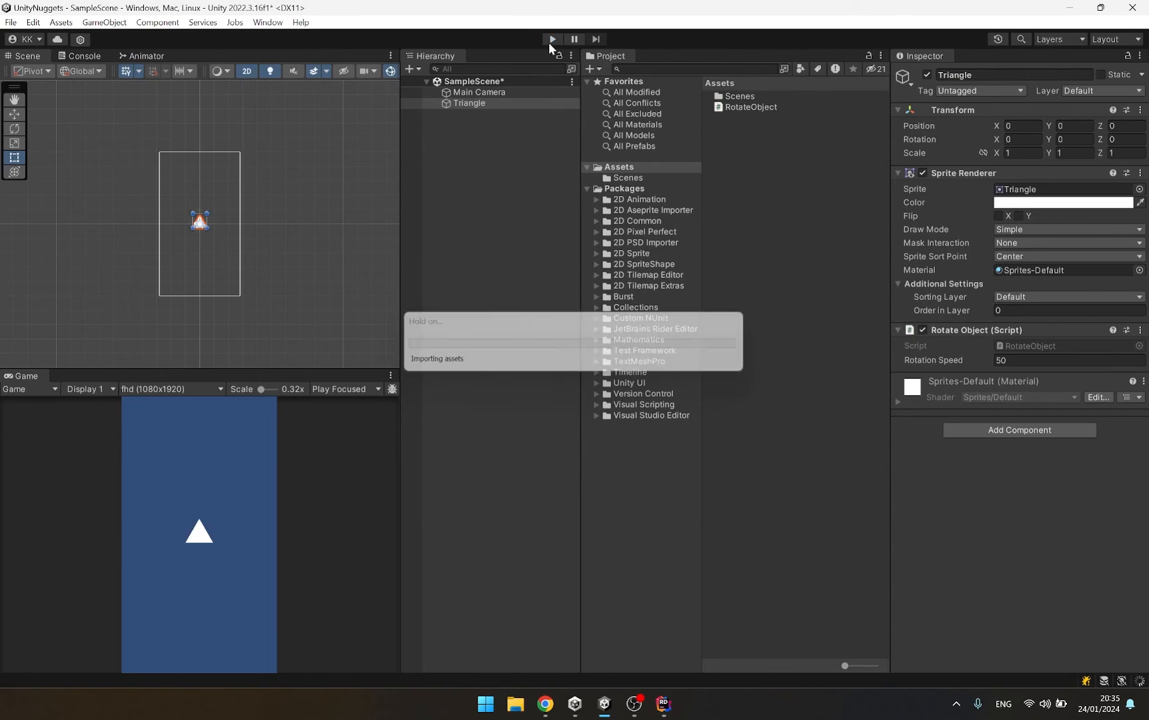
pyautogui.click(552, 38)
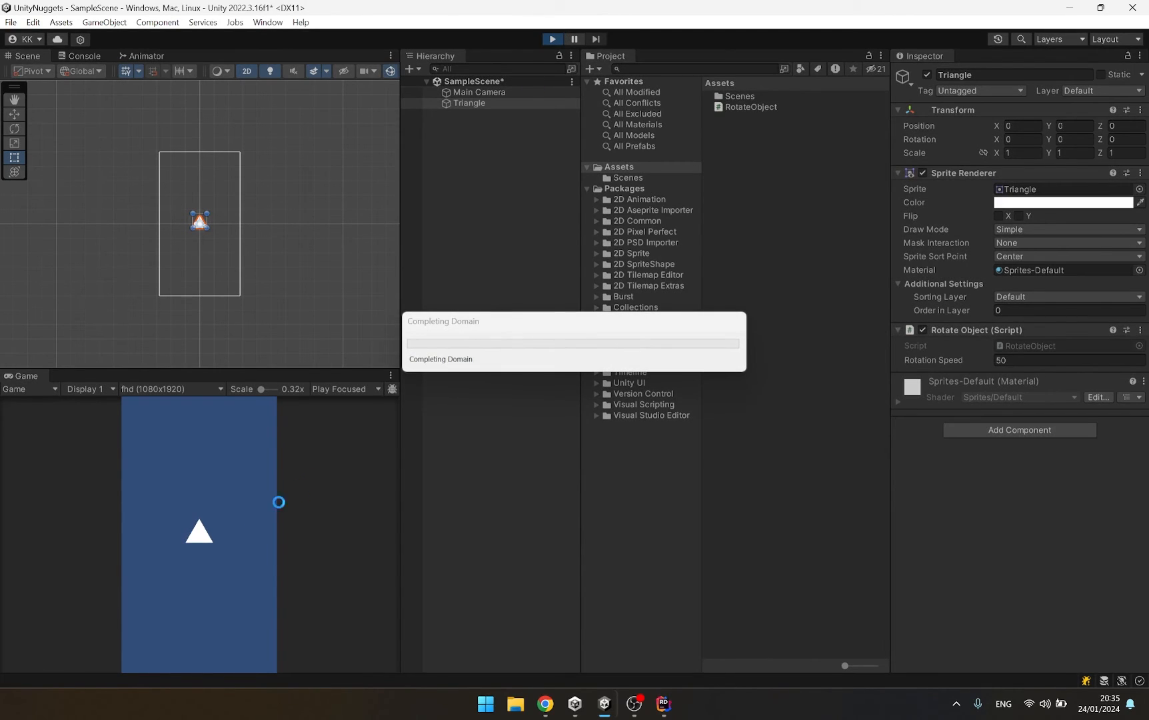